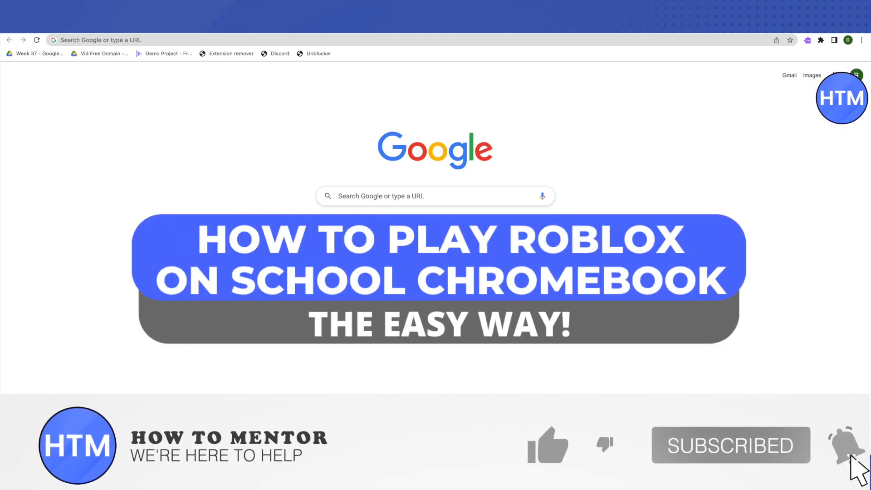
# Step: Search Google for 'google web store' and go to the Chrome Web Store extensions page
pyautogui.click(548, 445)
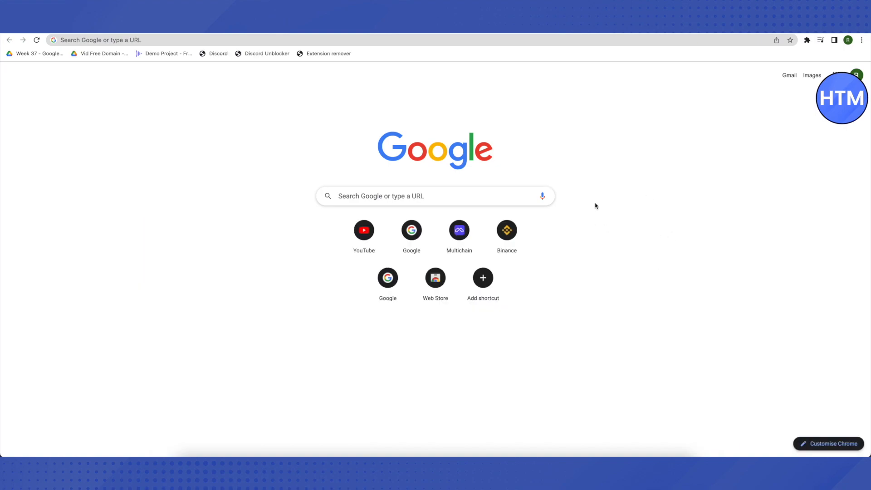
pyautogui.write('google web')
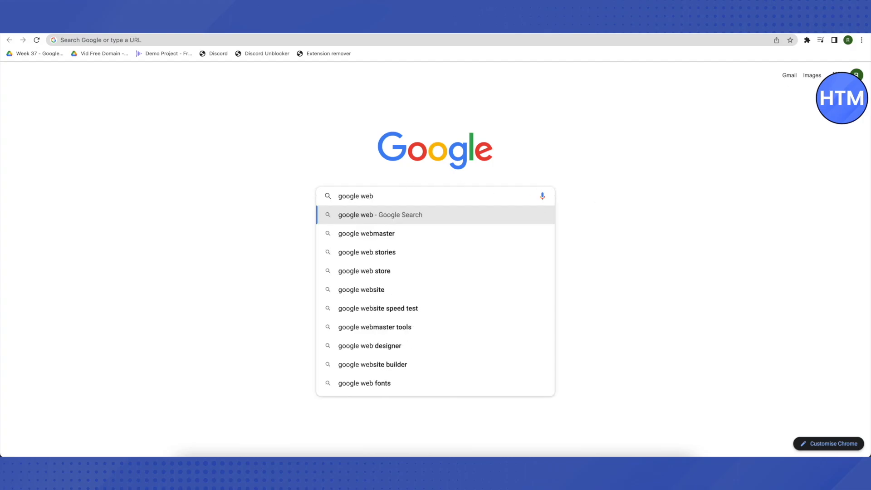
pyautogui.click(364, 271)
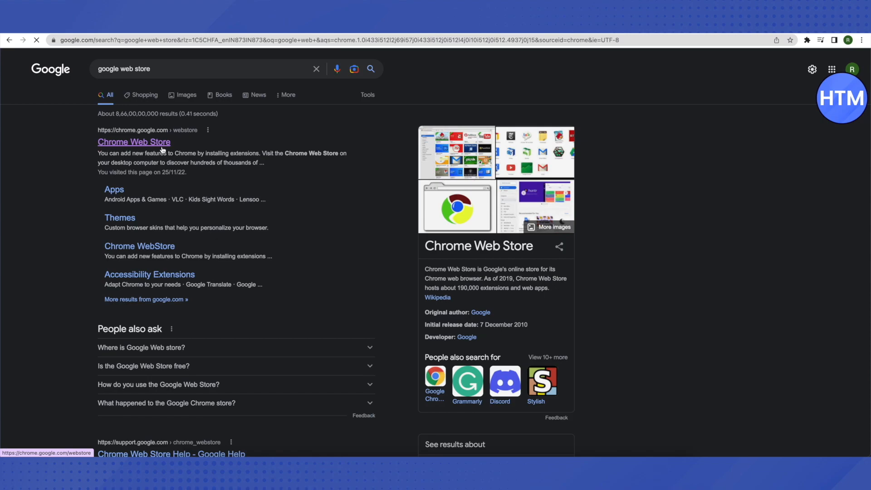
pyautogui.click(133, 142)
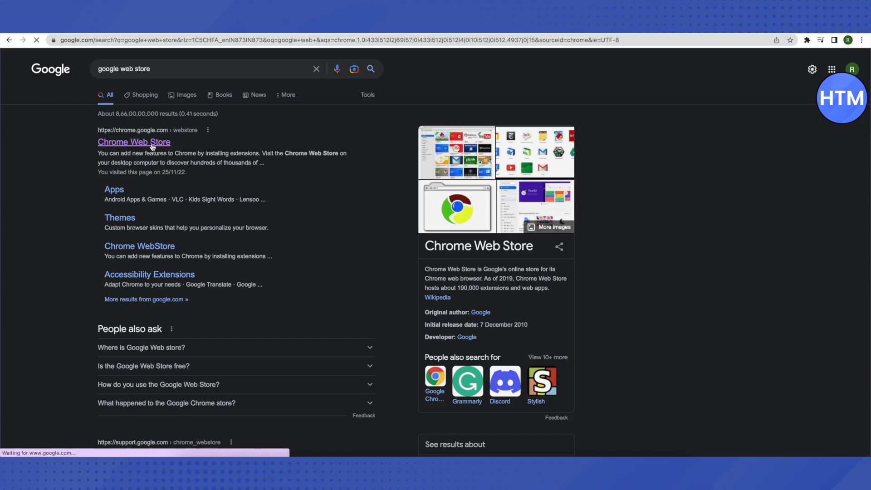
pyautogui.click(133, 142)
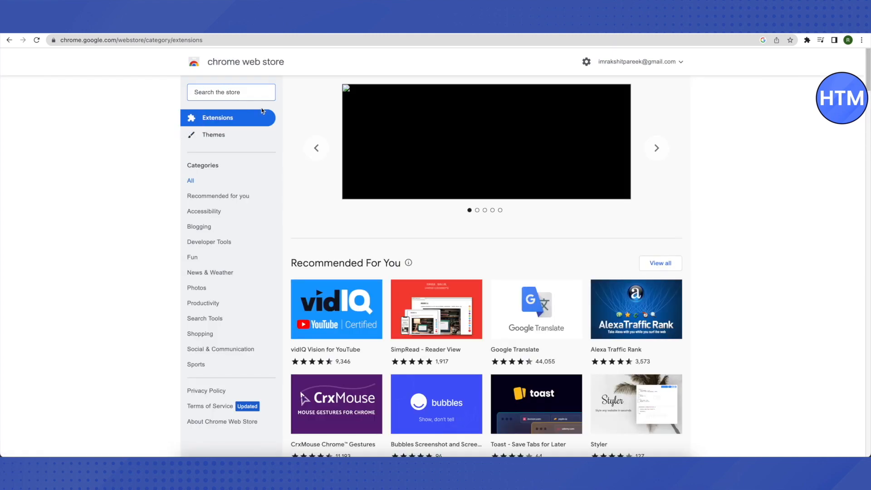
# Step: Search the Chrome Web Store for 'read&write for google'
pyautogui.write('read&write')
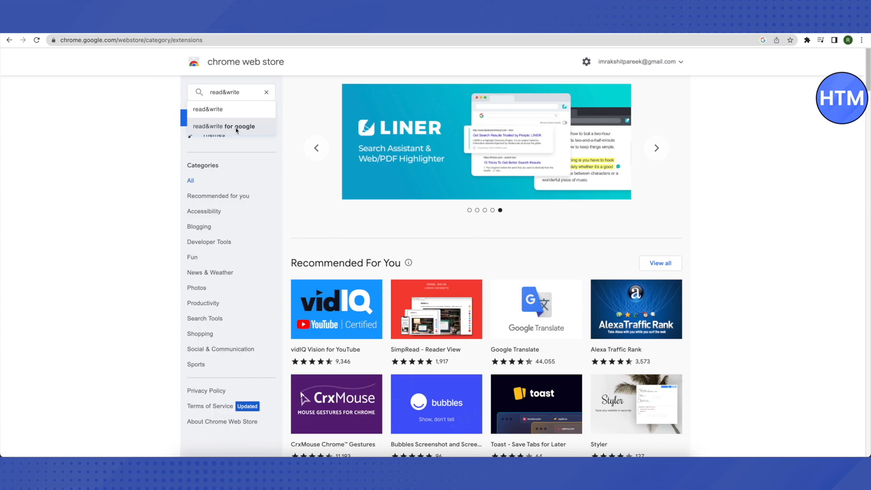
pyautogui.click(224, 126)
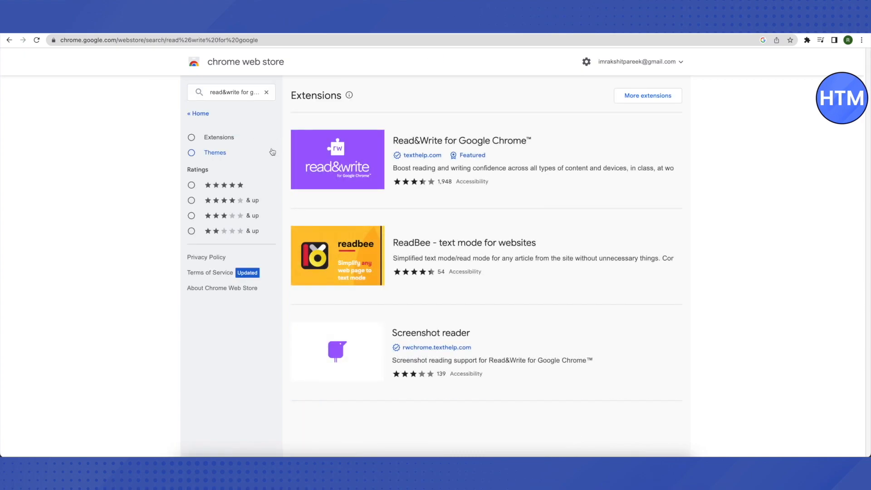
pyautogui.moveTo(461, 140)
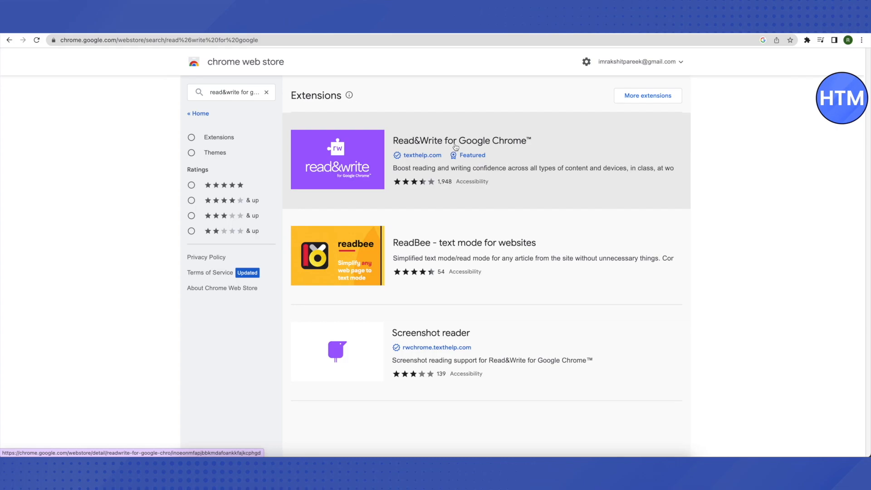
pyautogui.moveTo(373, 155)
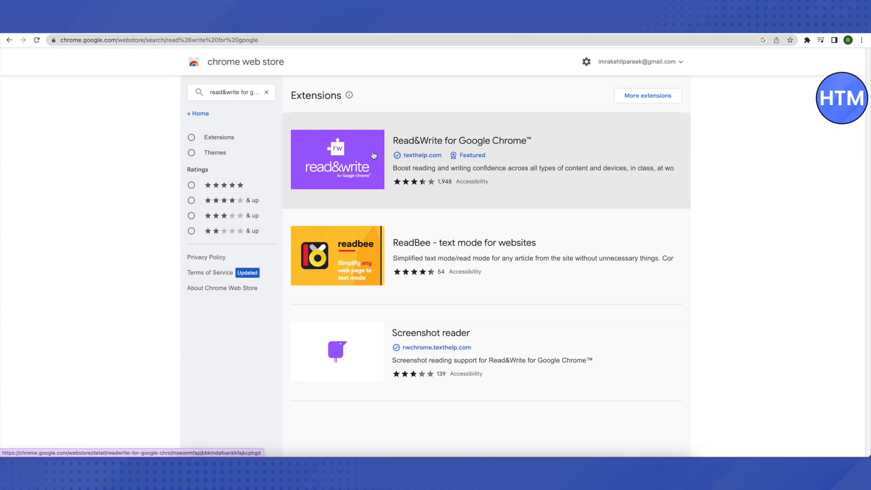
# Step: Add the Read&Write for Google Chrome extension to Chrome and confirm the installation
pyautogui.click(337, 159)
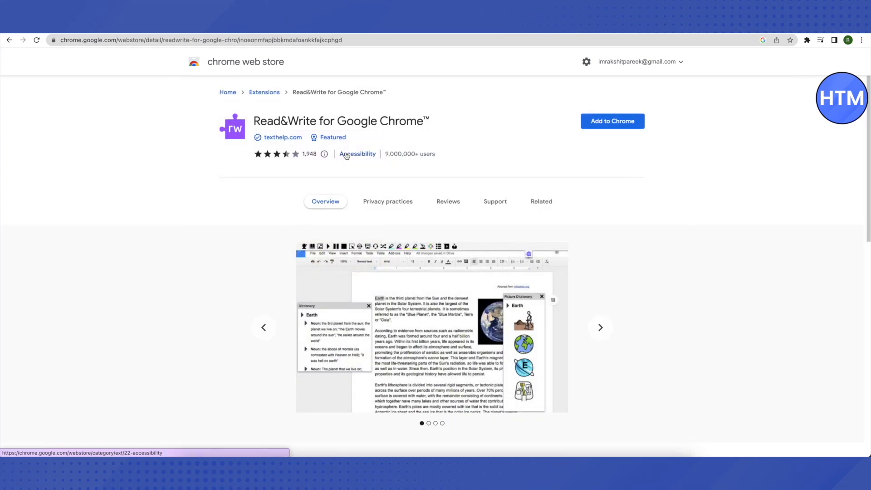
pyautogui.moveTo(612, 121)
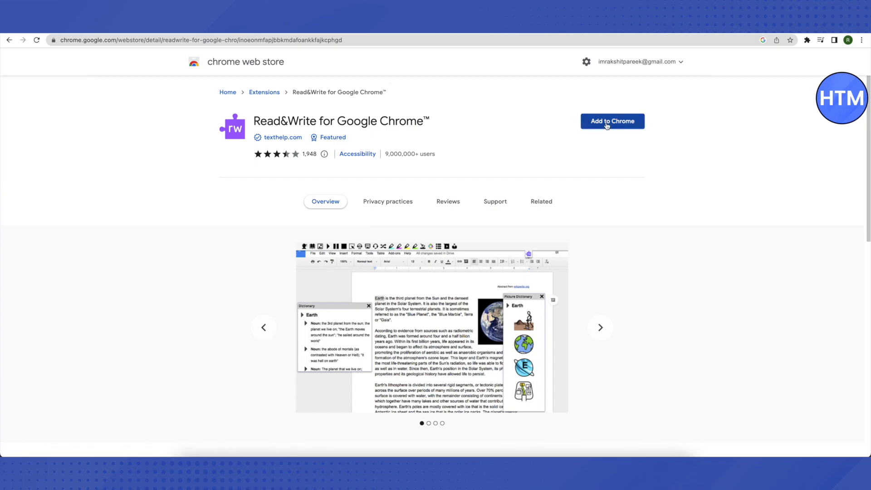
pyautogui.click(611, 121)
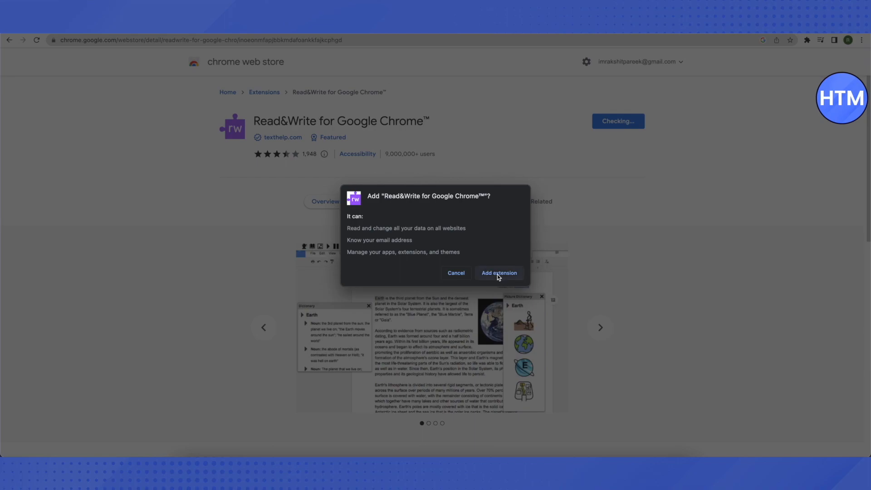
pyautogui.click(498, 272)
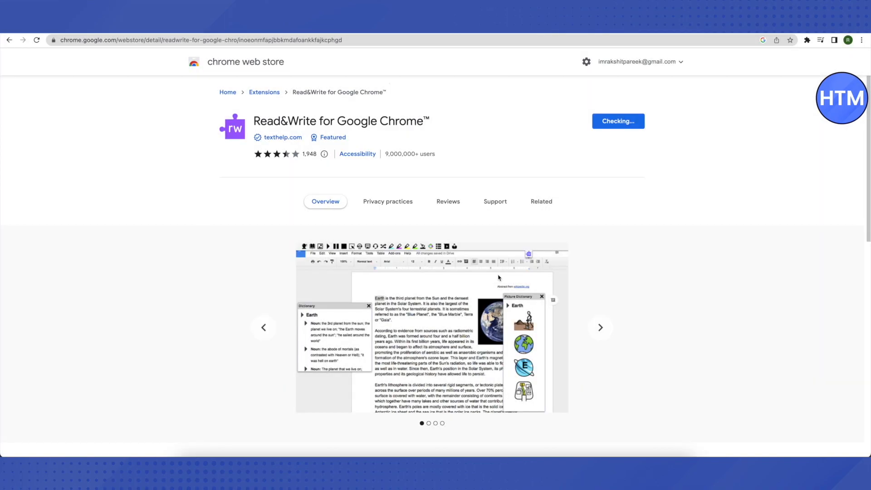
pyautogui.click(540, 201)
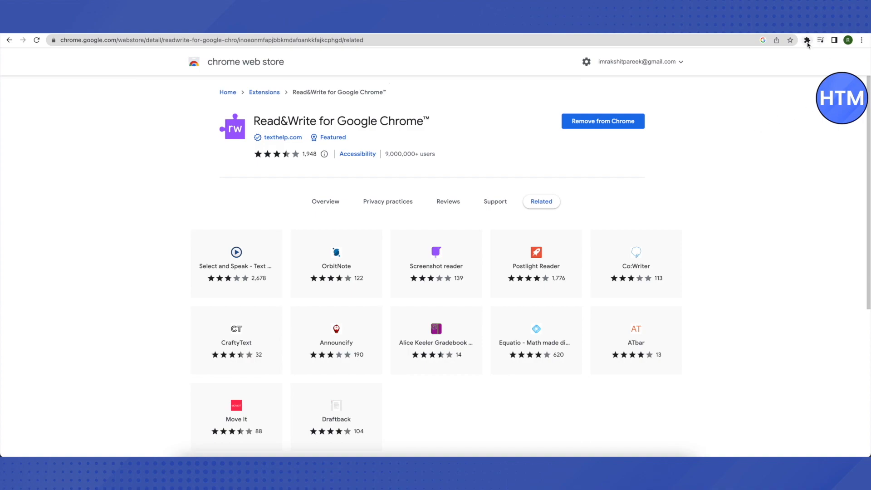
# Step: Pin Read&Write for Google Chrome from the Extensions menu
pyautogui.click(807, 40)
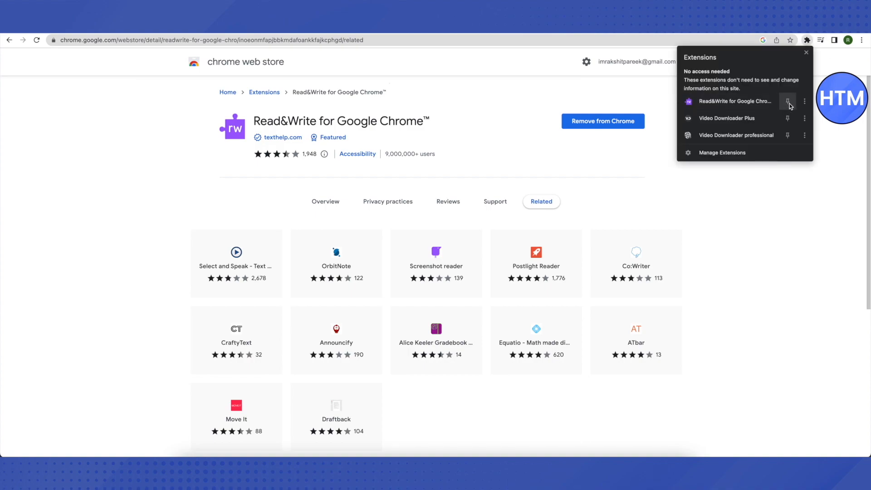
pyautogui.click(788, 102)
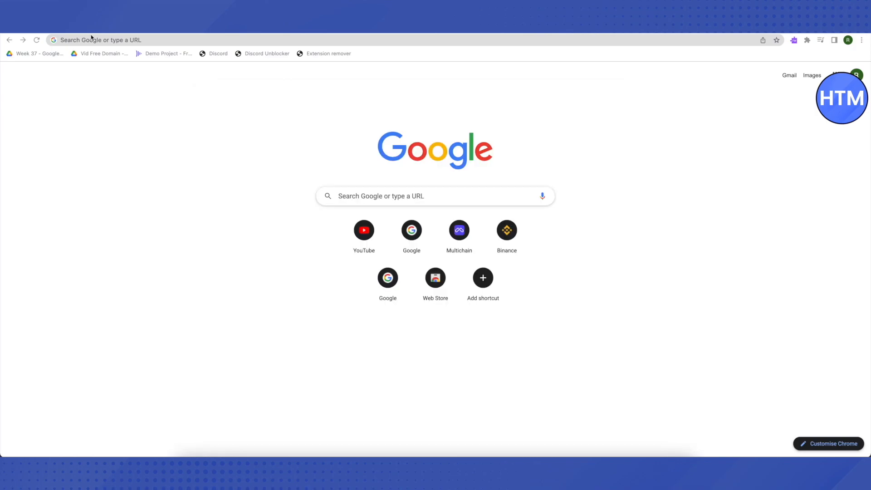
# Step: Load Read&Write's chrome-extension://…/microsoftpage/mslogin.html login page in the address bar
pyautogui.write('chrome-extension://inoeonmfapjbbkmdafoankkfajkcphgd/microsoftpage/mslogin.html?action=authorise&scopes=user.read')
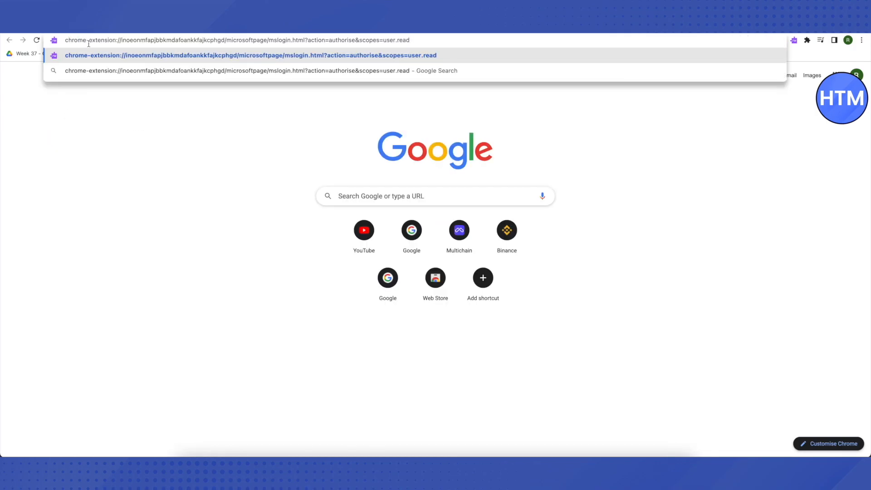
pyautogui.press('Enter')
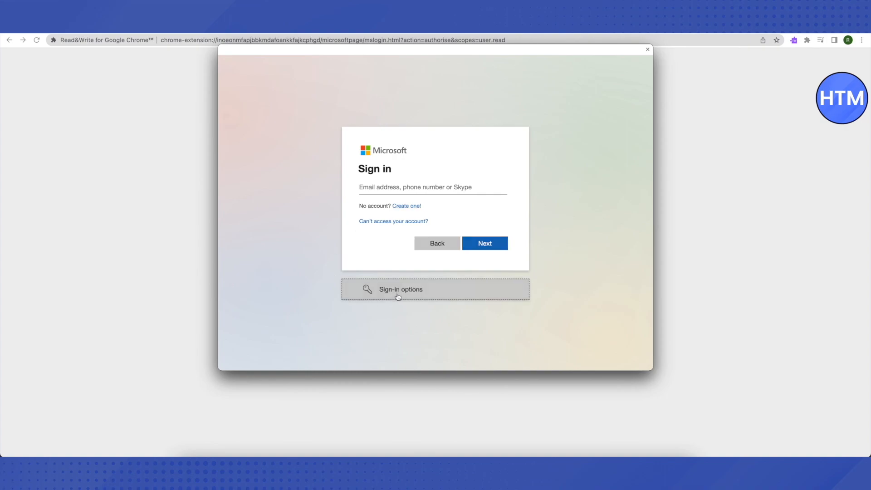
# Step: Choose Sign in with GitHub from Microsoft's sign-in options
pyautogui.click(401, 289)
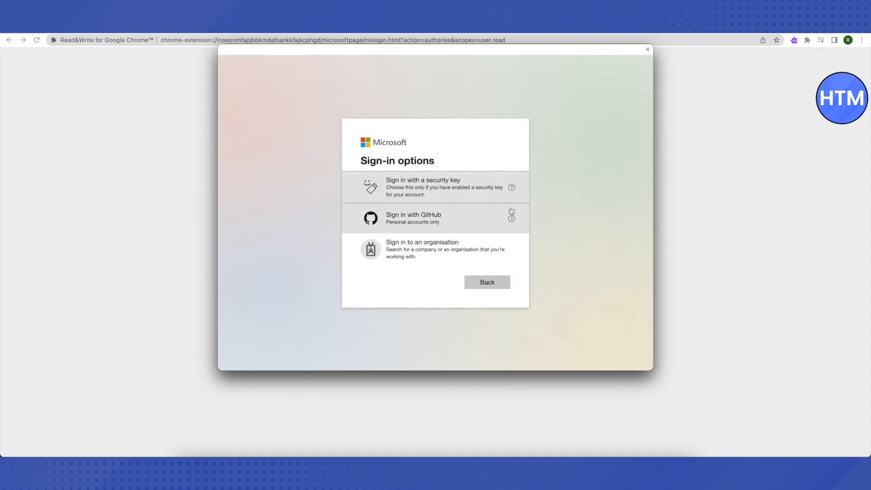
pyautogui.moveTo(401, 226)
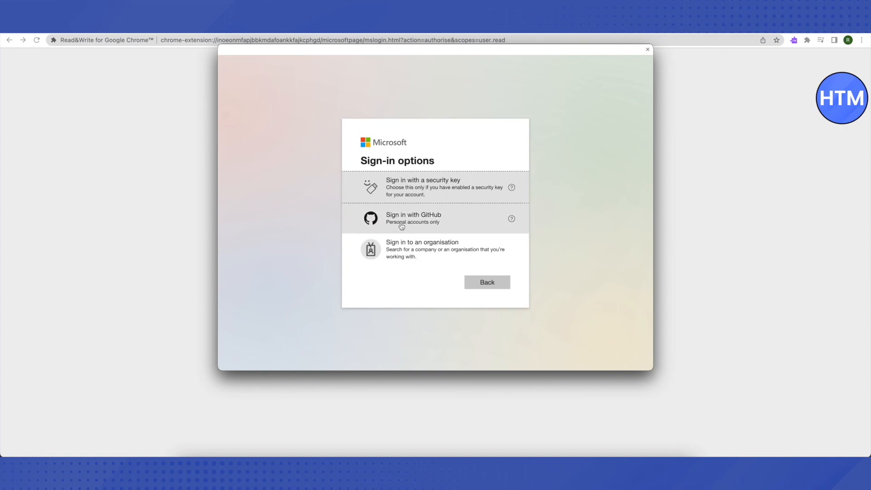
pyautogui.click(435, 218)
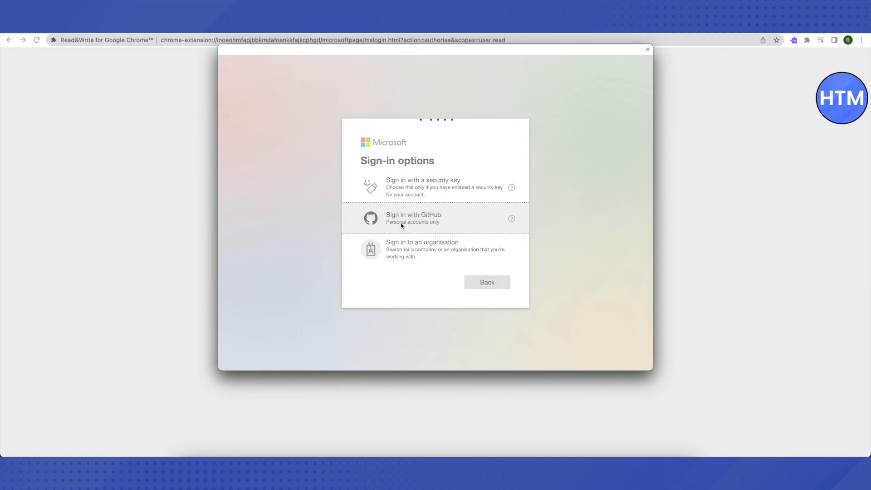
pyautogui.click(414, 218)
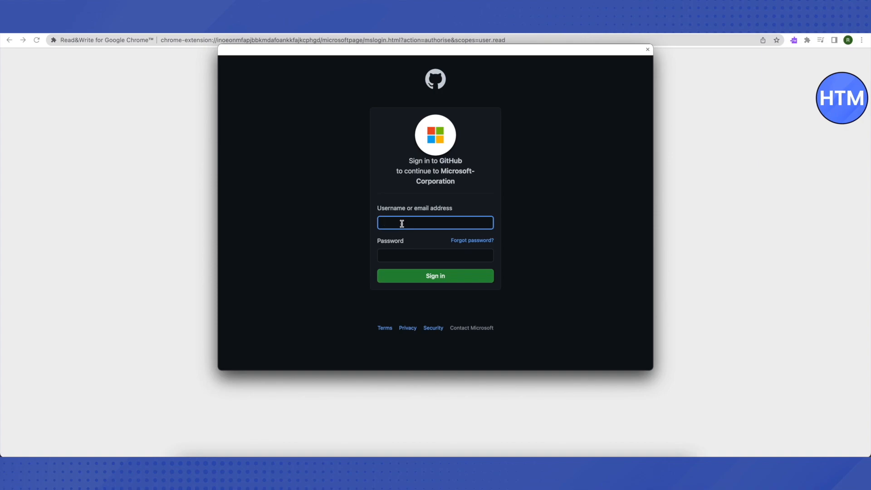
pyautogui.moveTo(459, 228)
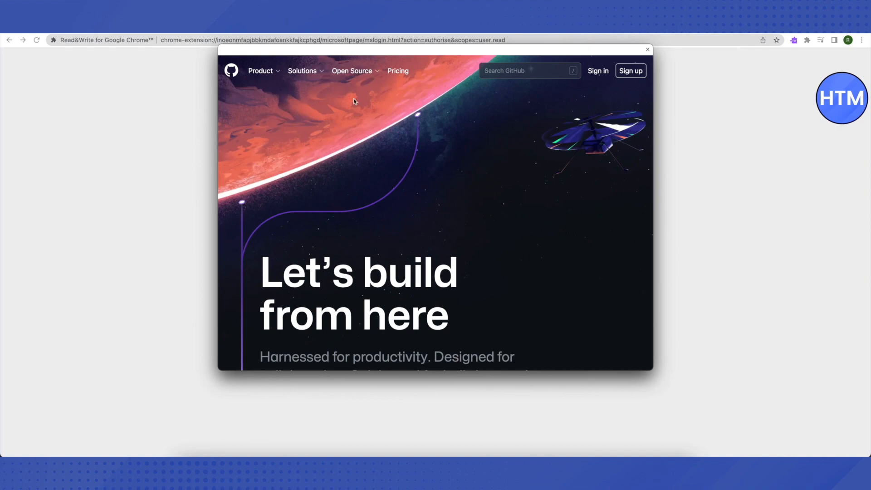
# Step: Go to GitHub's Topics page through the Open Source header menu
pyautogui.click(351, 70)
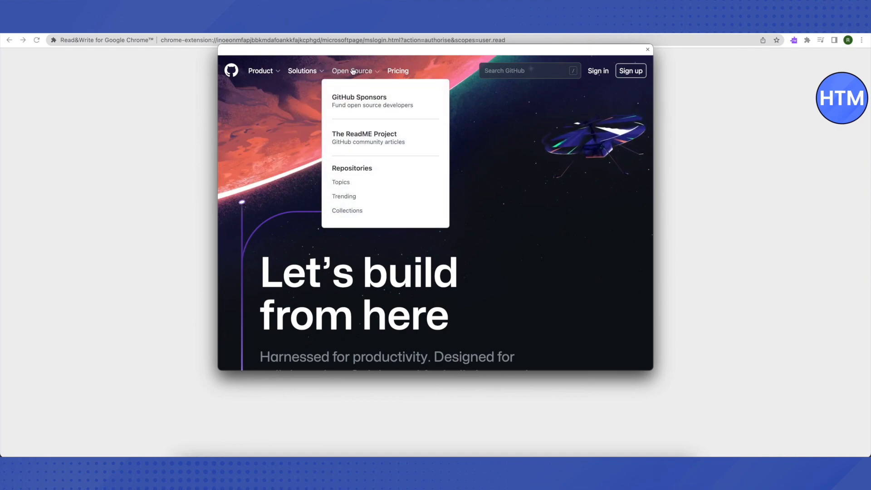
pyautogui.moveTo(341, 181)
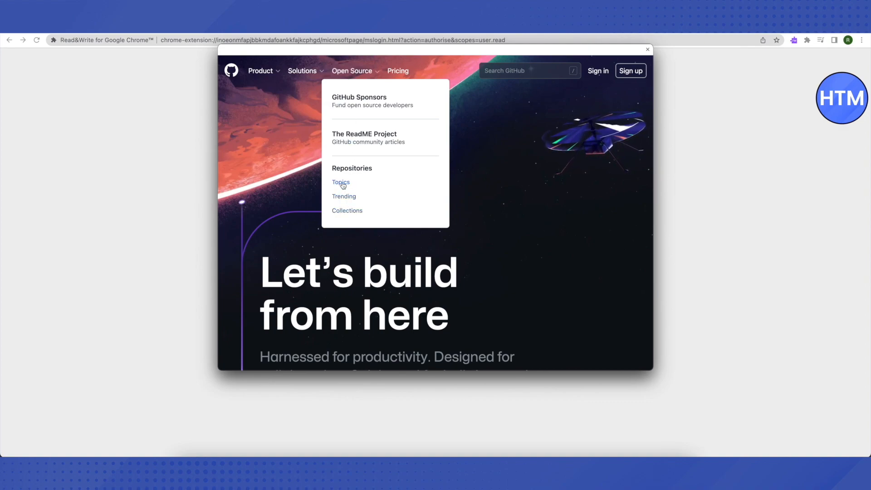
pyautogui.click(341, 183)
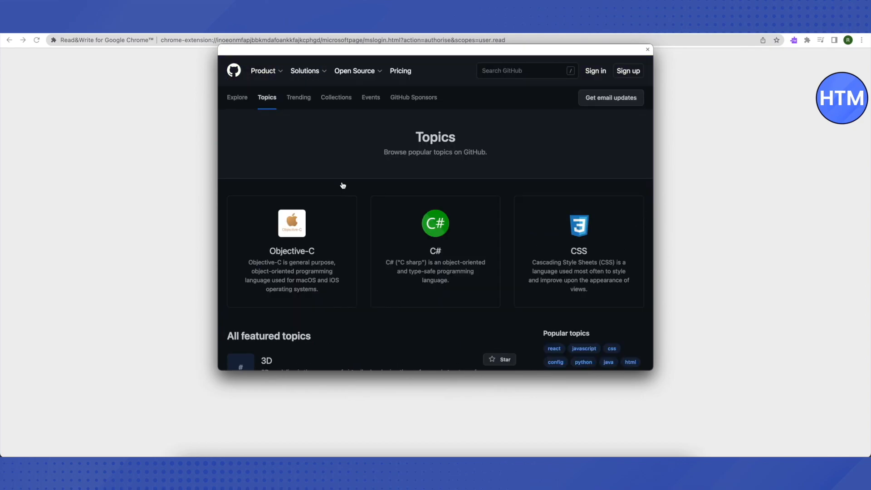
# Step: Load two more batches of featured topics, then open the Google topic
pyautogui.scroll(-3)
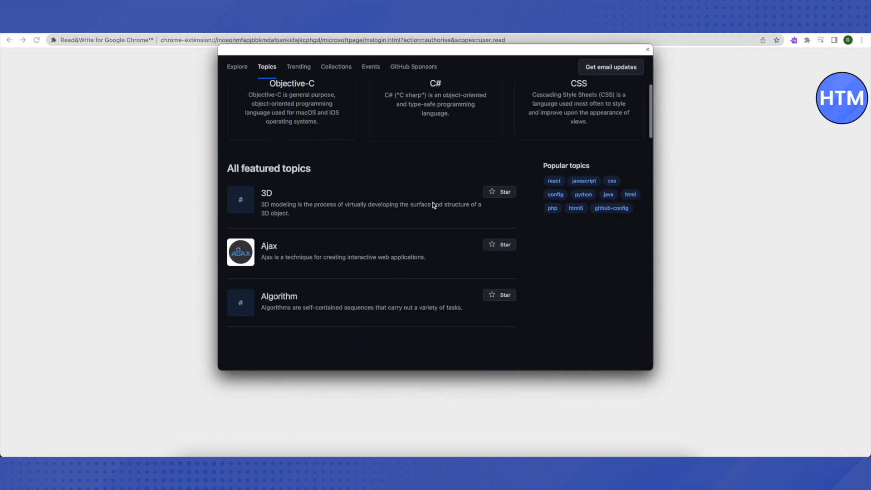
pyautogui.scroll(-3)
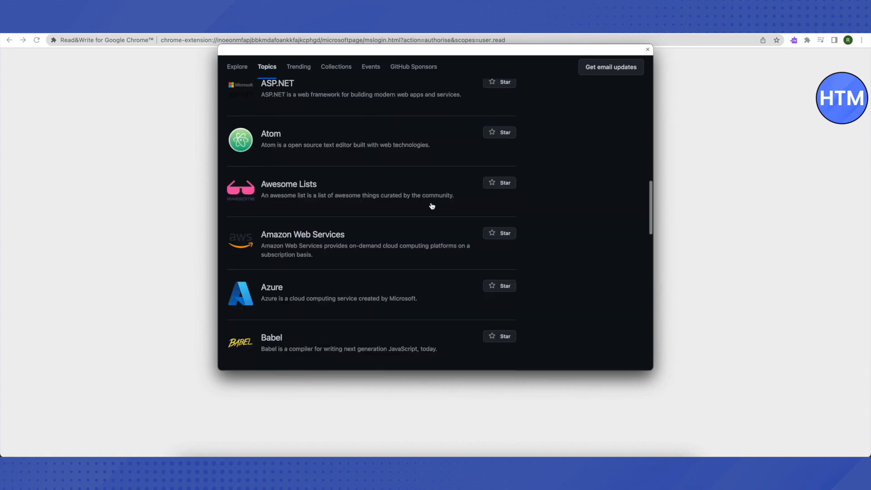
pyautogui.scroll(-3)
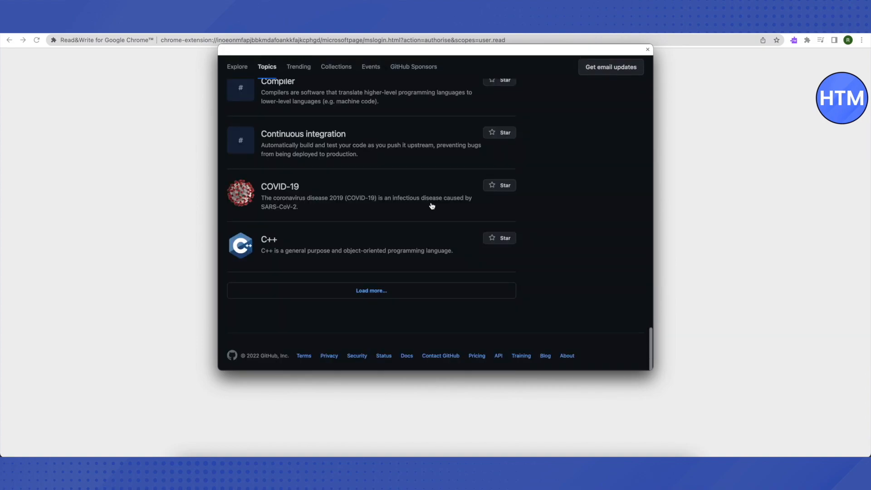
pyautogui.click(370, 290)
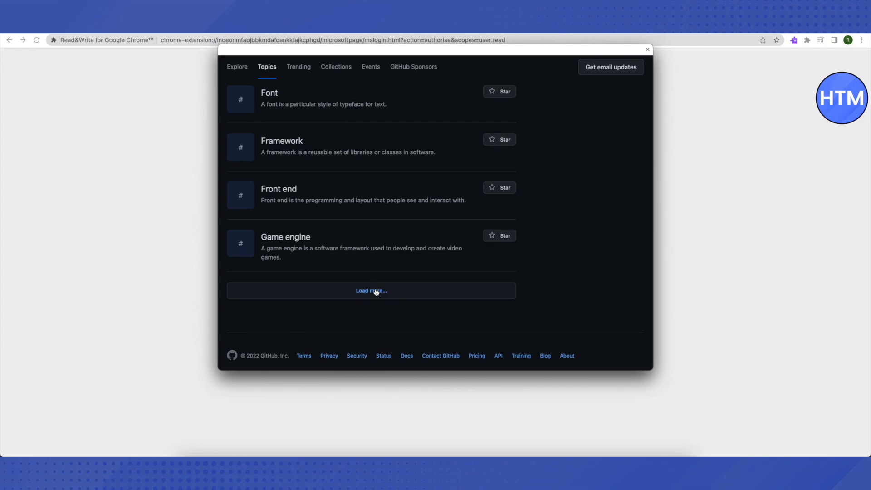
pyautogui.click(370, 291)
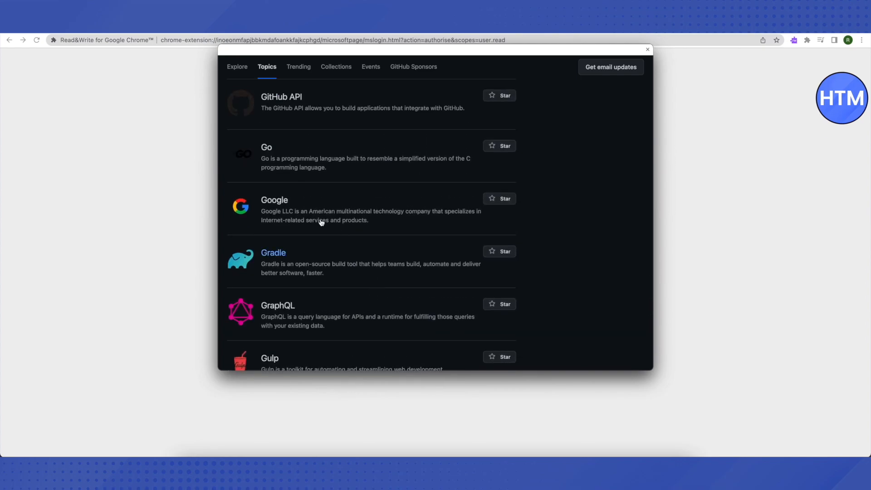
pyautogui.moveTo(274, 200)
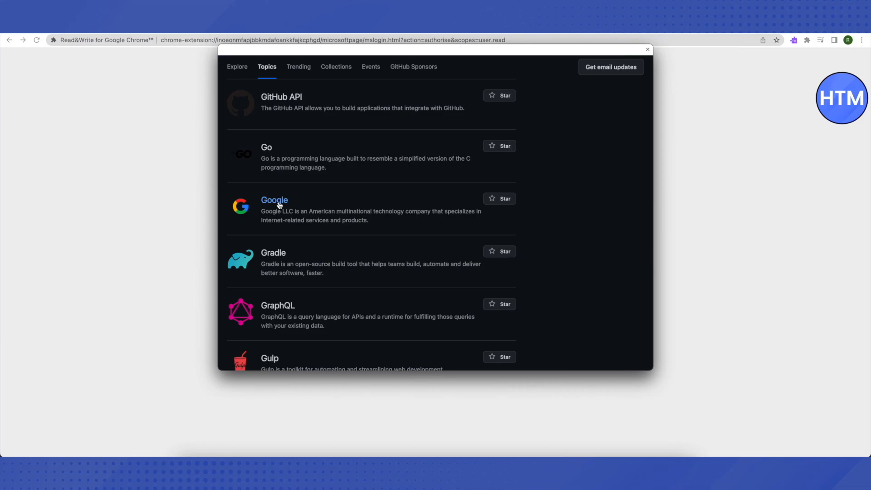
pyautogui.click(275, 200)
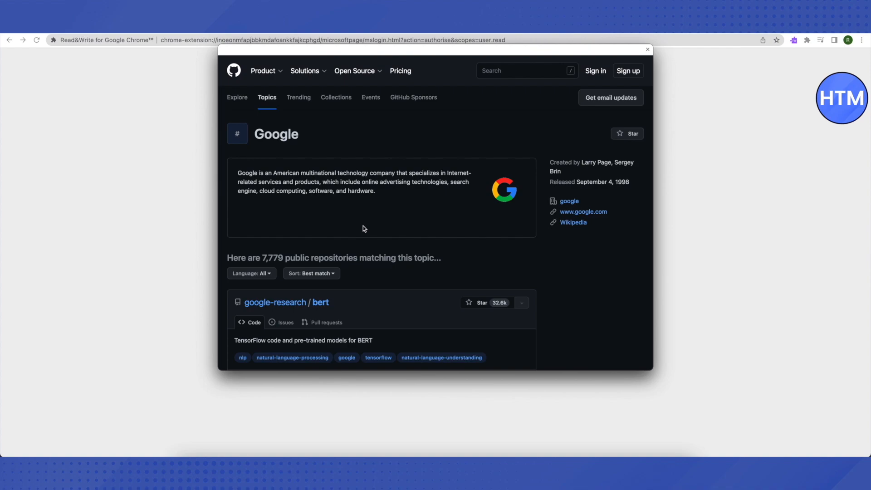
pyautogui.moveTo(562, 268)
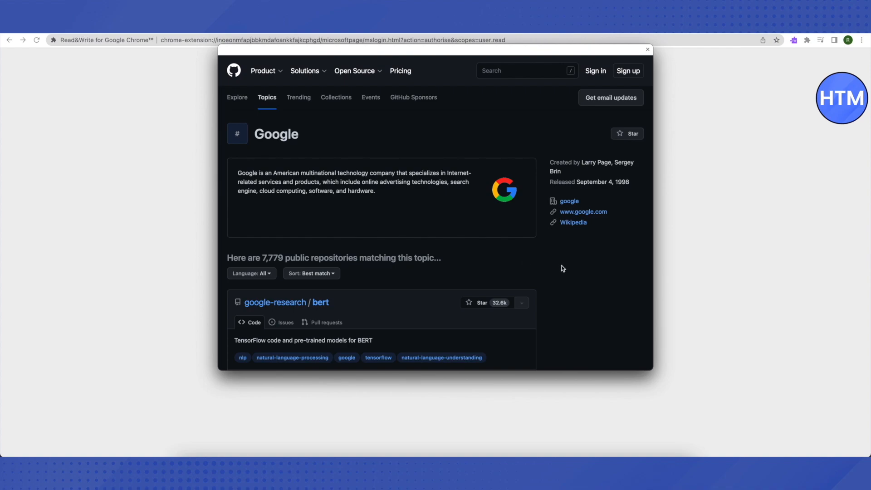
pyautogui.moveTo(552, 215)
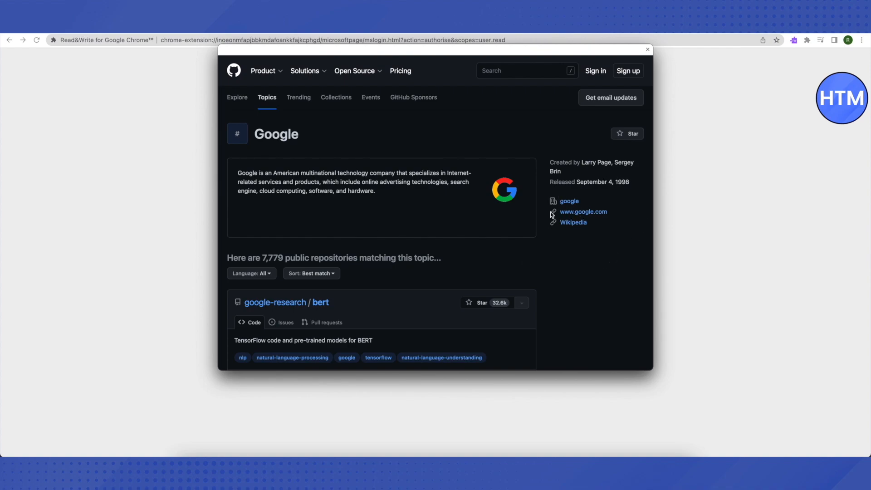
pyautogui.moveTo(582, 218)
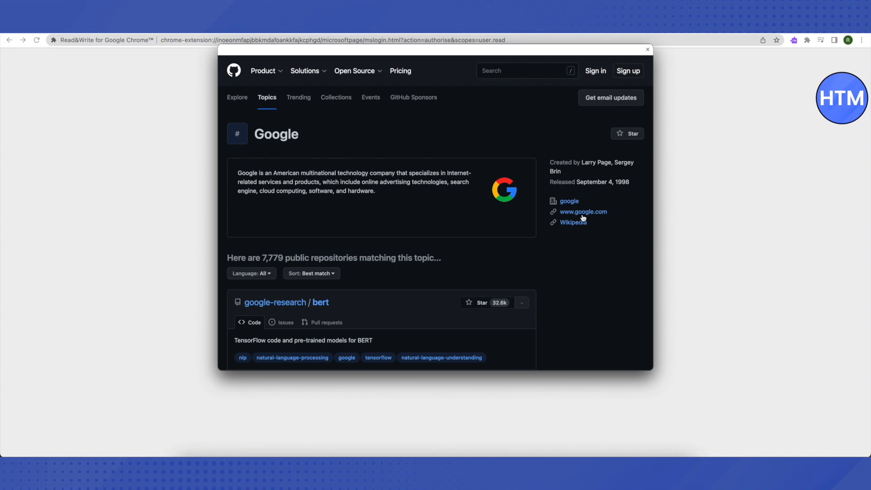
pyautogui.moveTo(582, 218)
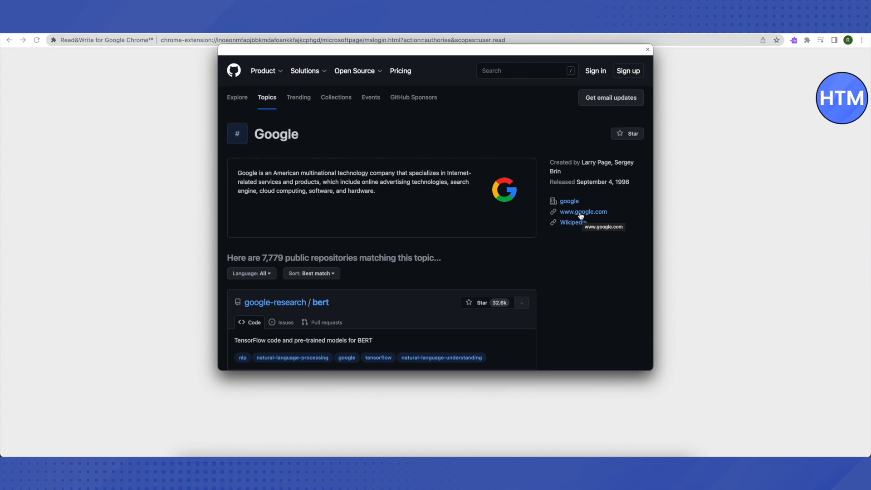
pyautogui.click(583, 212)
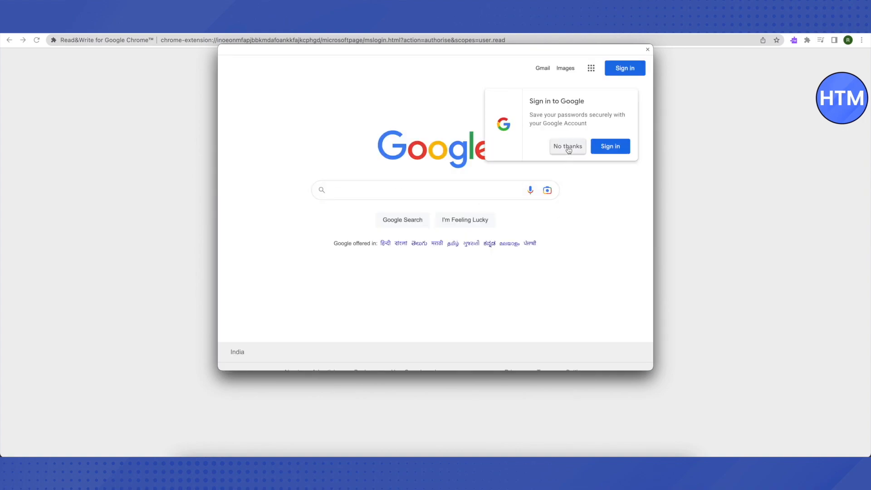
# Step: Dismiss Google's sign-in prompt and search for 'roblox'
pyautogui.click(423, 190)
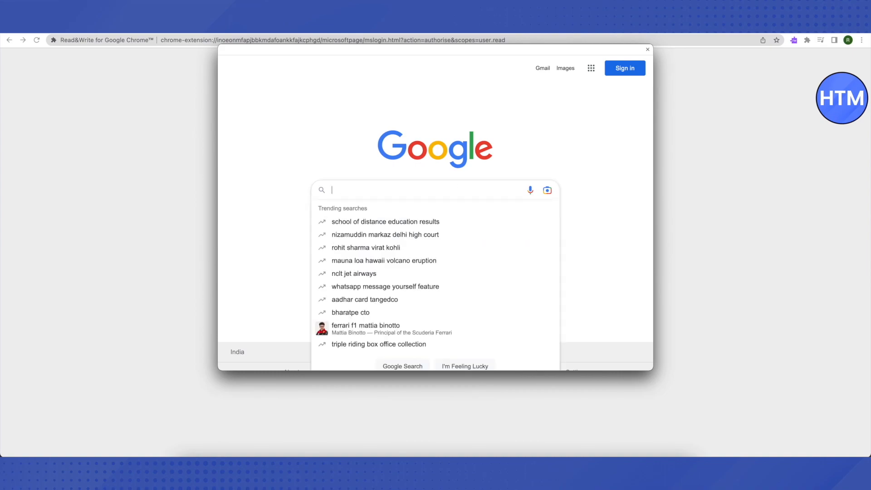
pyautogui.write('roblox')
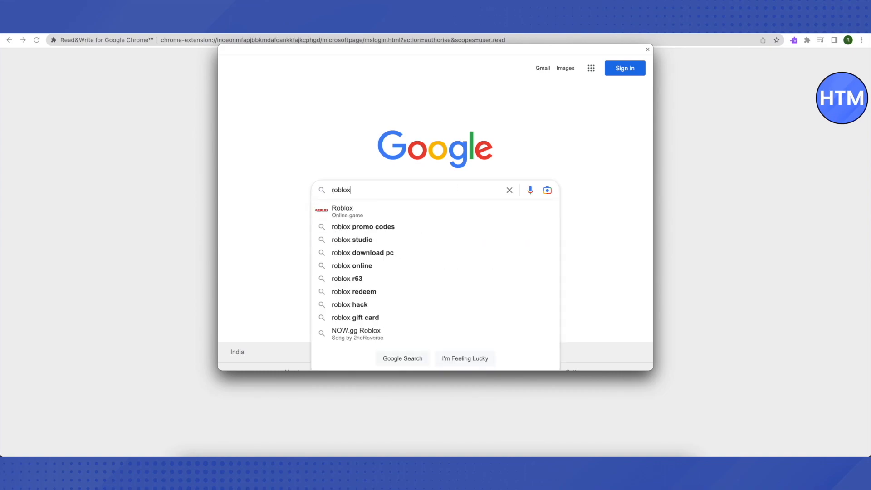
pyautogui.press('Enter')
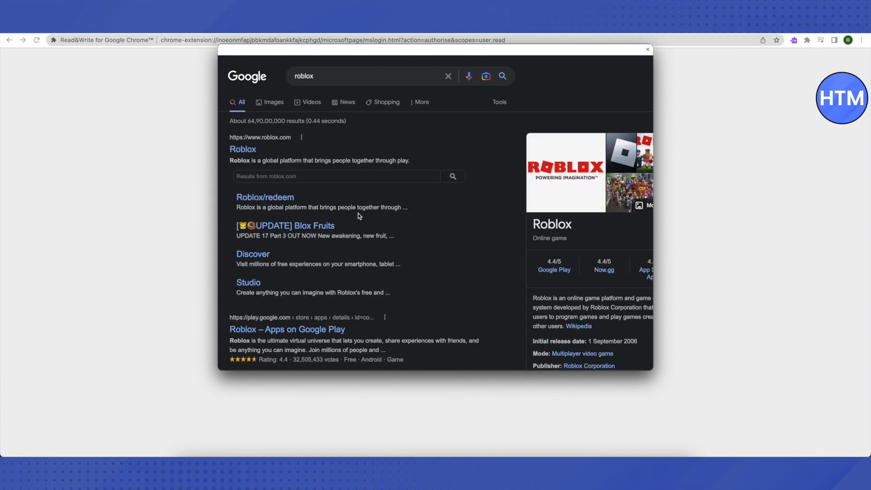